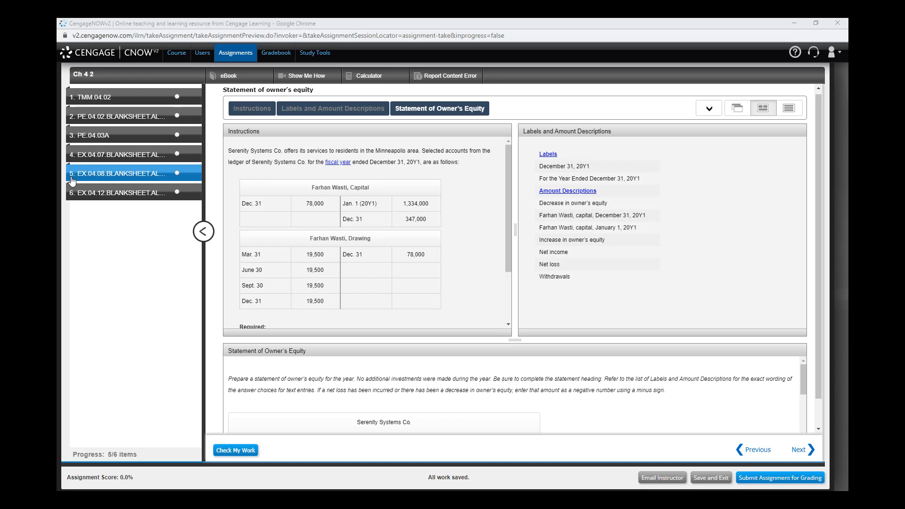
pyautogui.moveTo(168, 97)
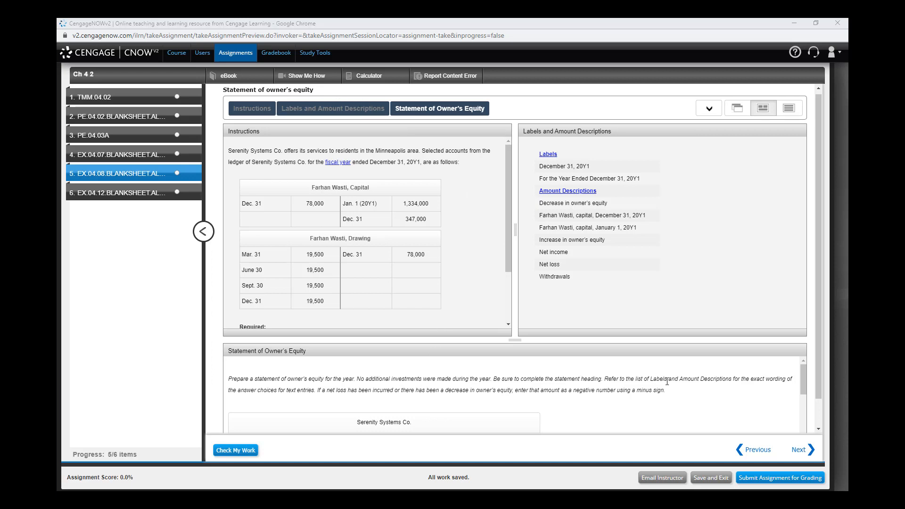
# Enter Farhan Wasti, capital, January 1, 20Y1 at $1,334,000 and check it correct.
pyautogui.scroll(-3)
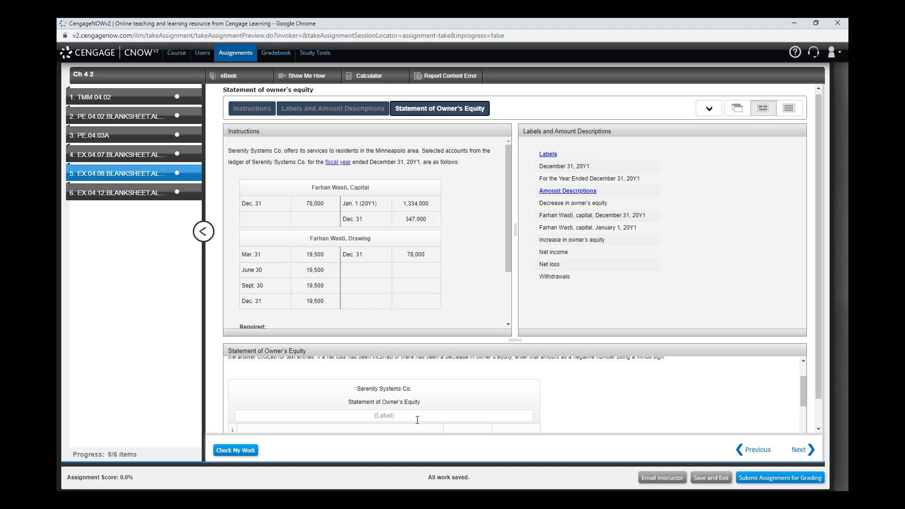
pyautogui.click(384, 416)
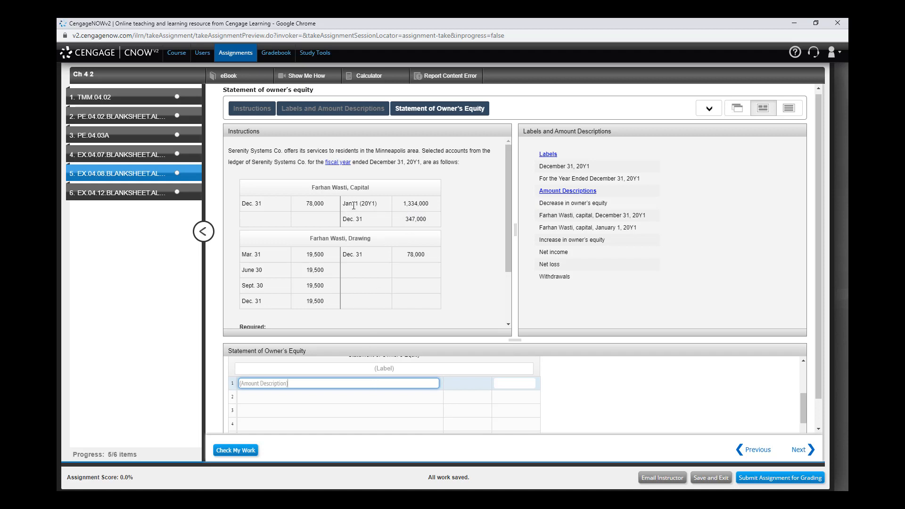
pyautogui.moveTo(305, 194)
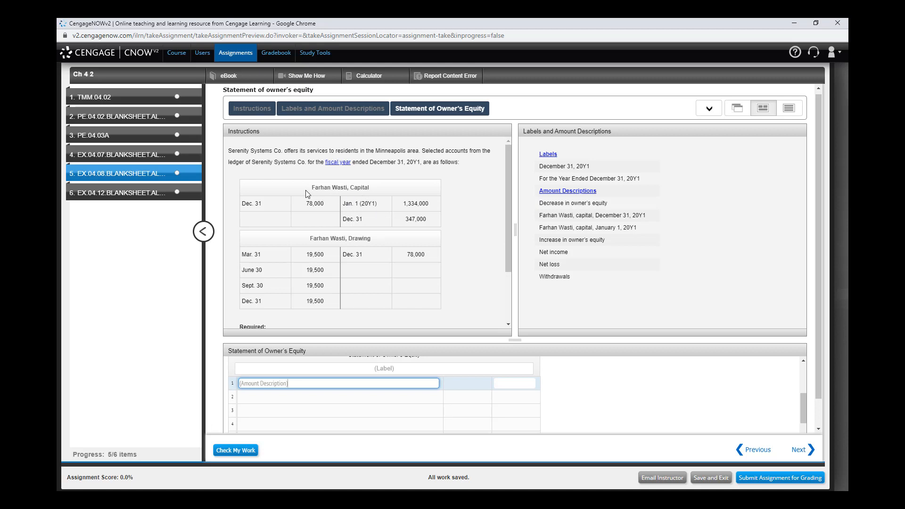
pyautogui.moveTo(372, 192)
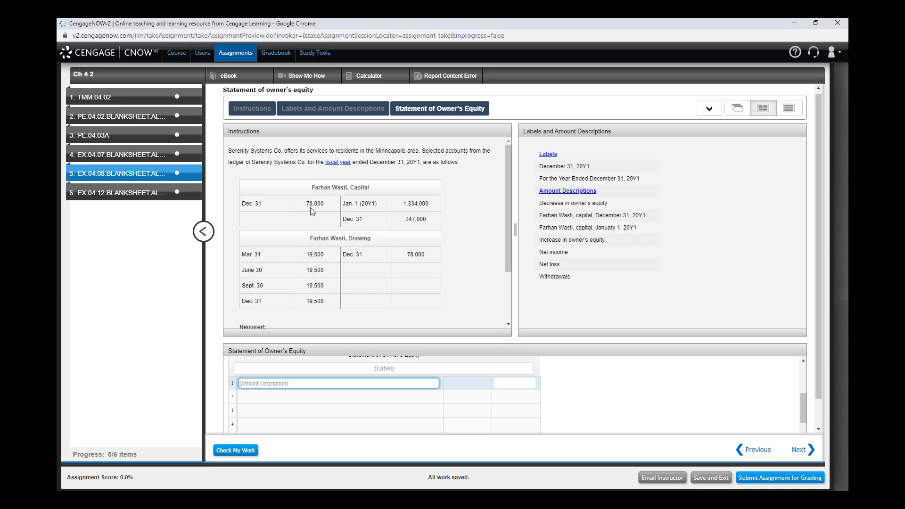
pyautogui.moveTo(349, 211)
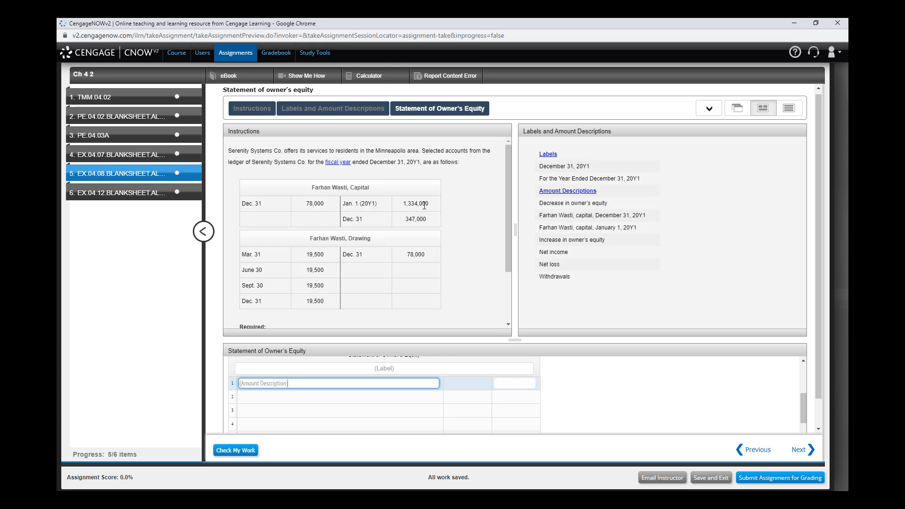
pyautogui.moveTo(432, 209)
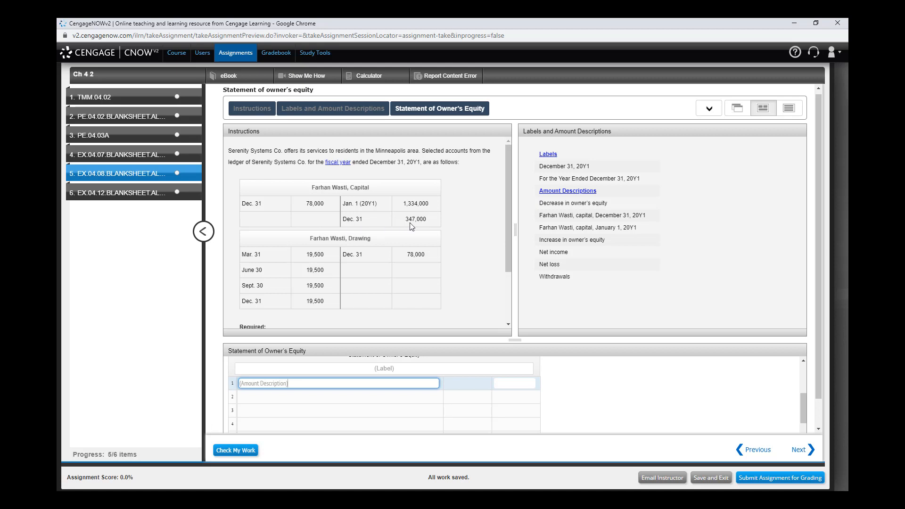
pyautogui.moveTo(427, 225)
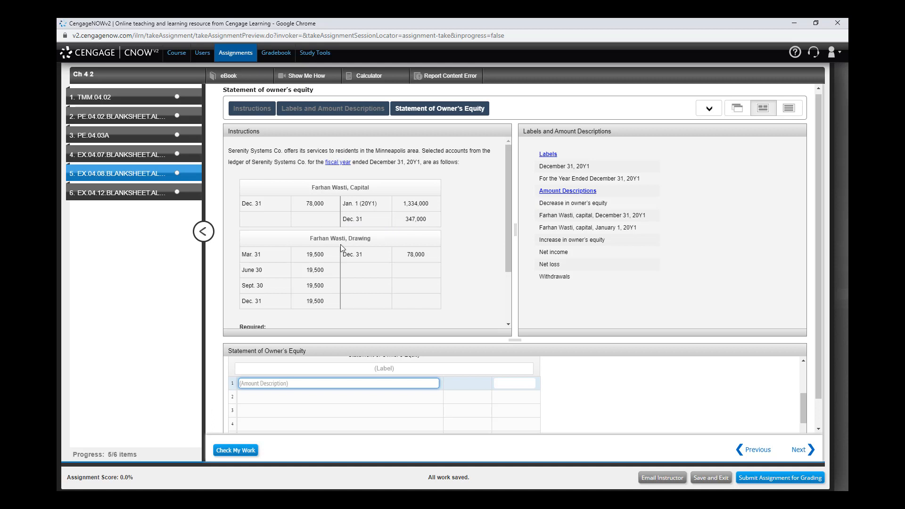
pyautogui.moveTo(326, 256)
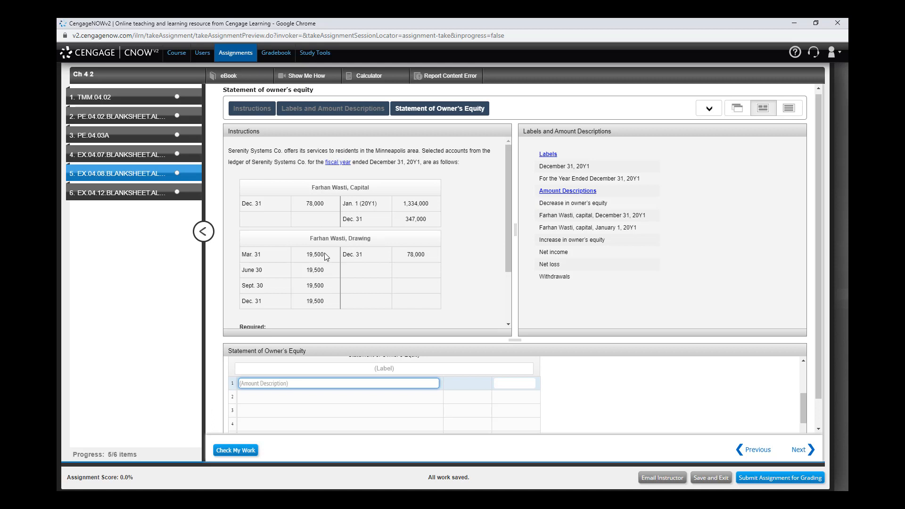
pyautogui.moveTo(451, 258)
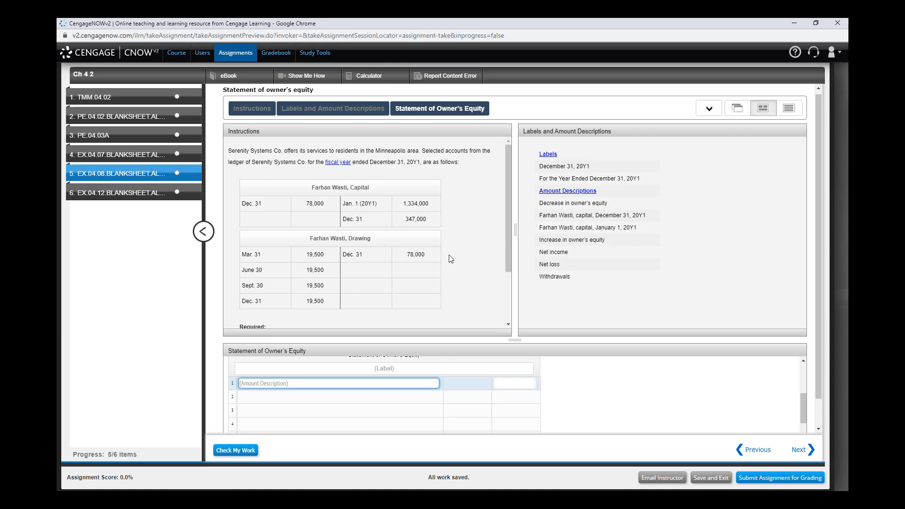
pyautogui.moveTo(450, 258)
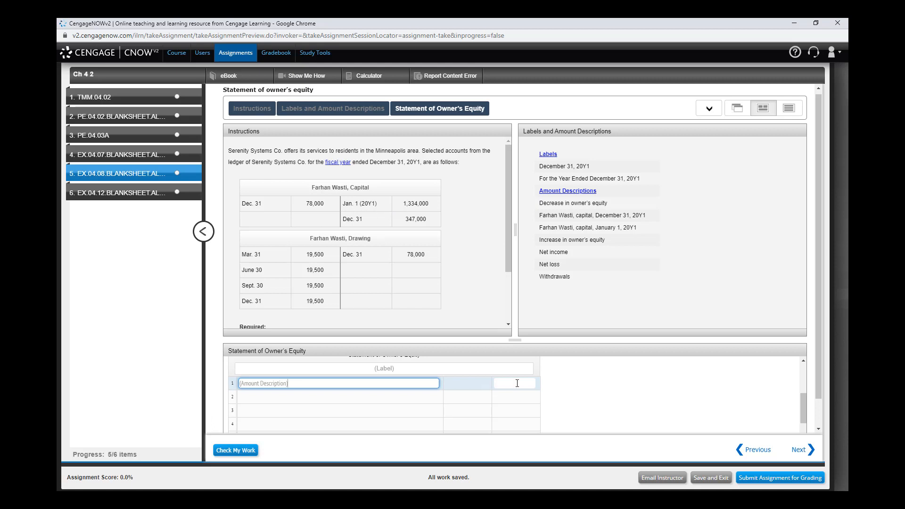
pyautogui.write('1')
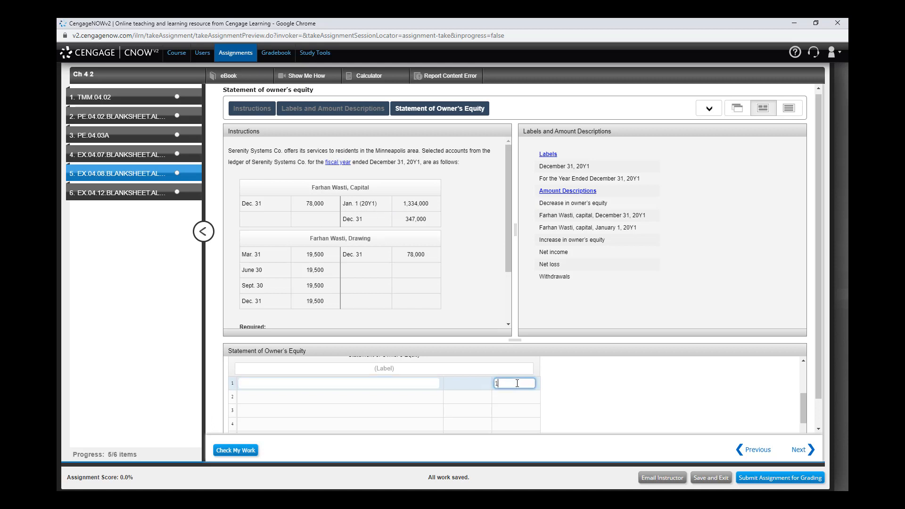
pyautogui.write('133400')
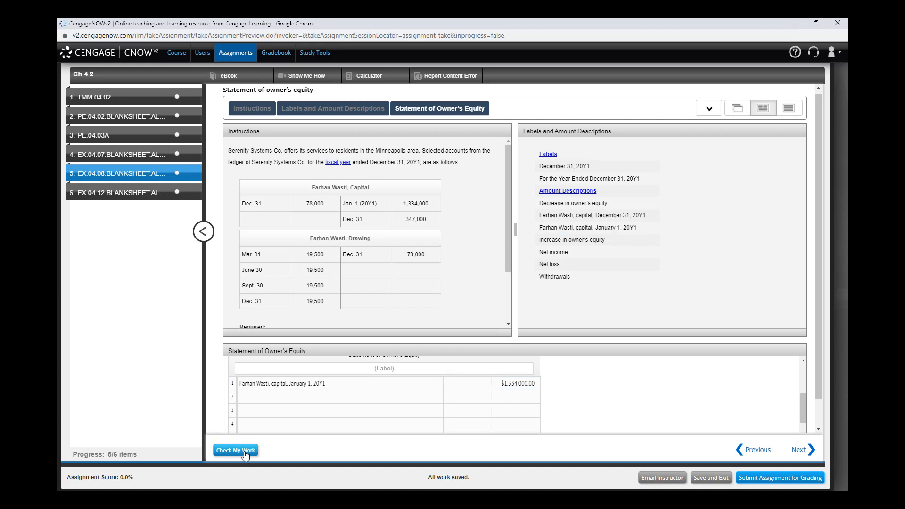
pyautogui.click(234, 450)
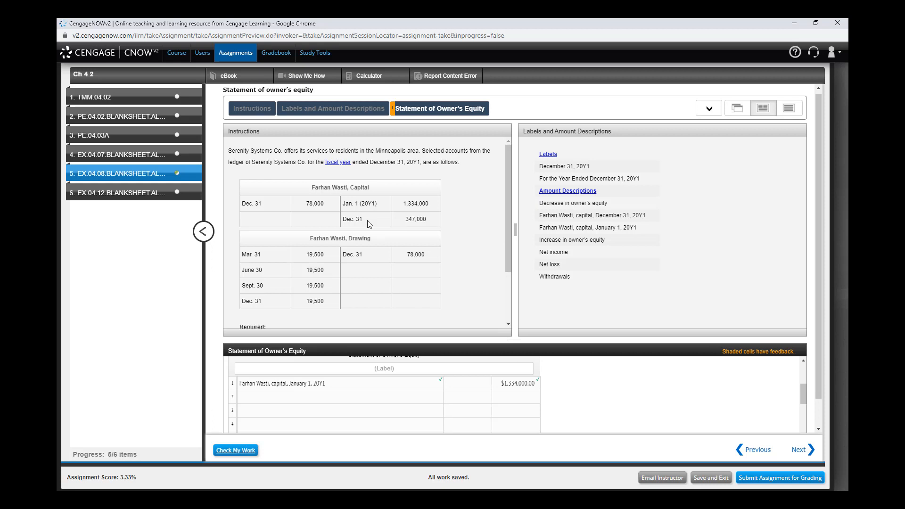
pyautogui.moveTo(385, 217)
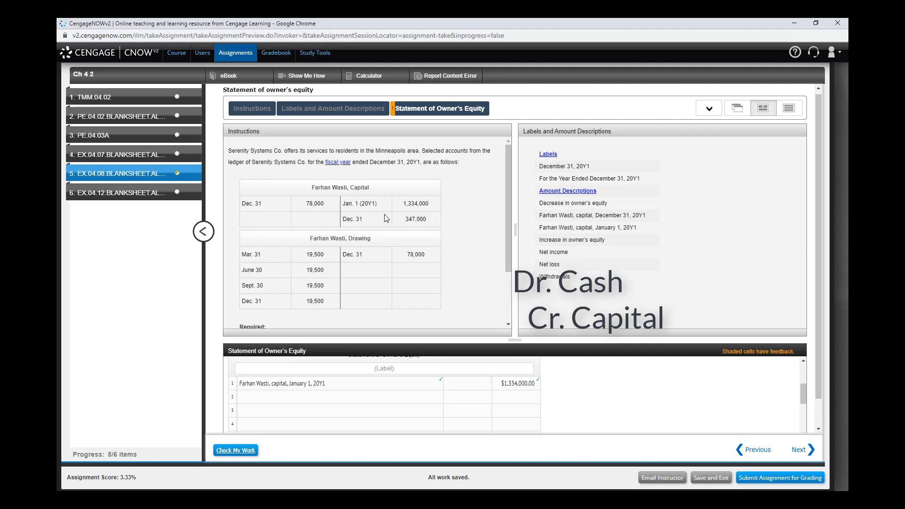
pyautogui.doubleClick(415, 218)
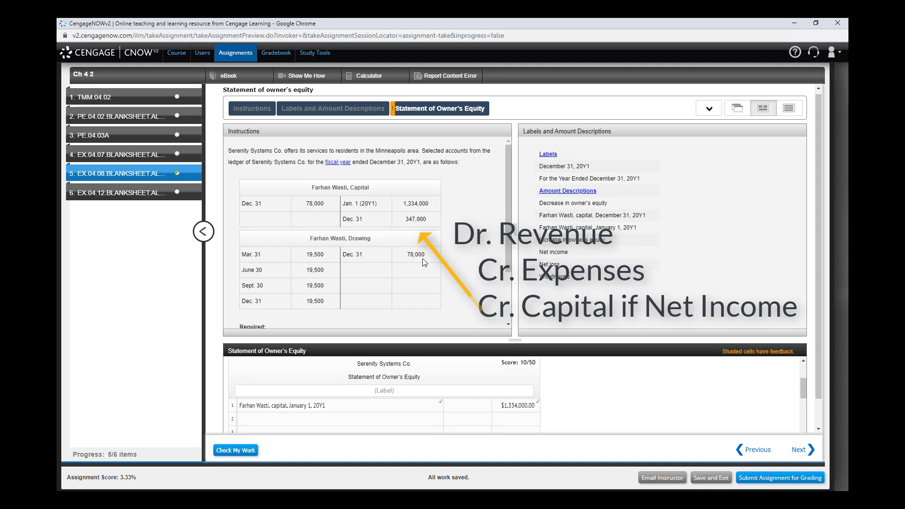
pyautogui.moveTo(424, 262)
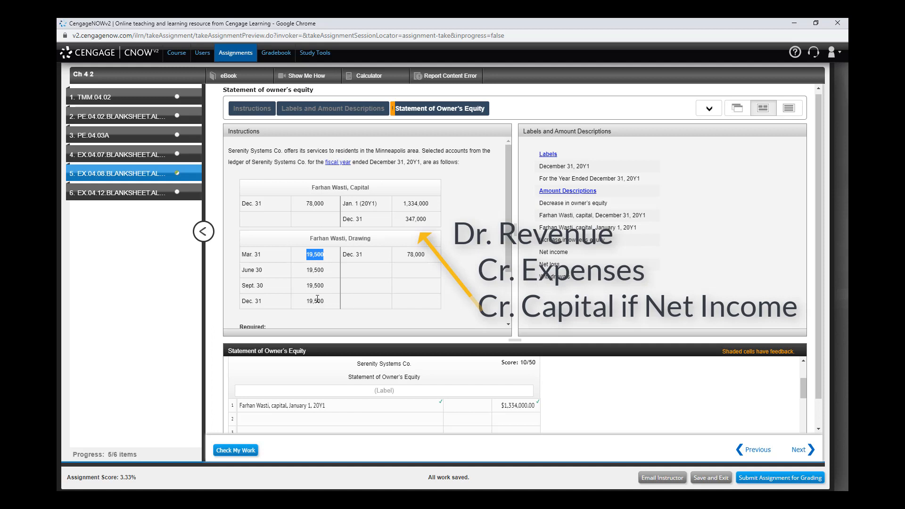
pyautogui.moveTo(310, 281)
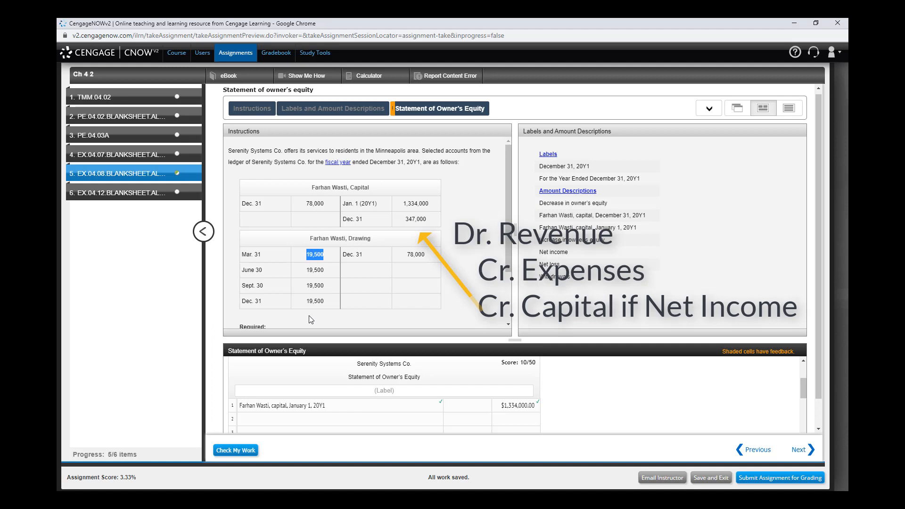
pyautogui.moveTo(391, 251)
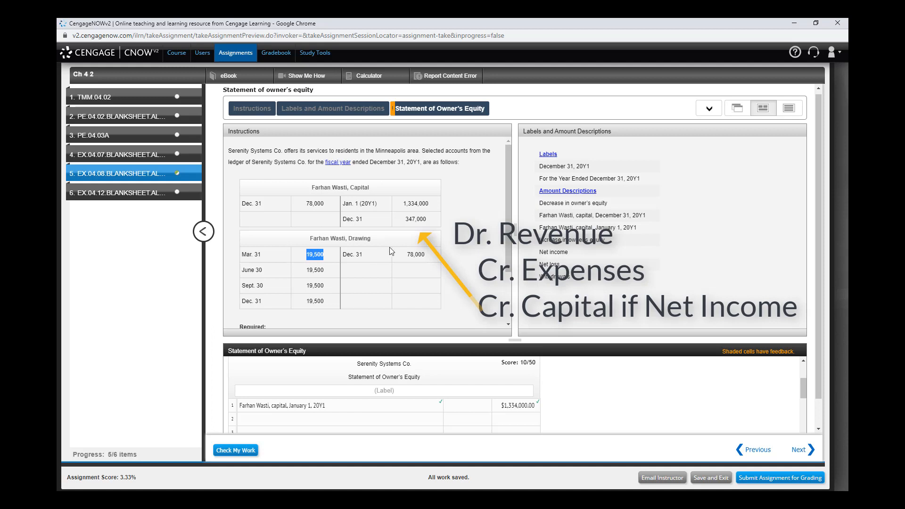
pyautogui.click(414, 253)
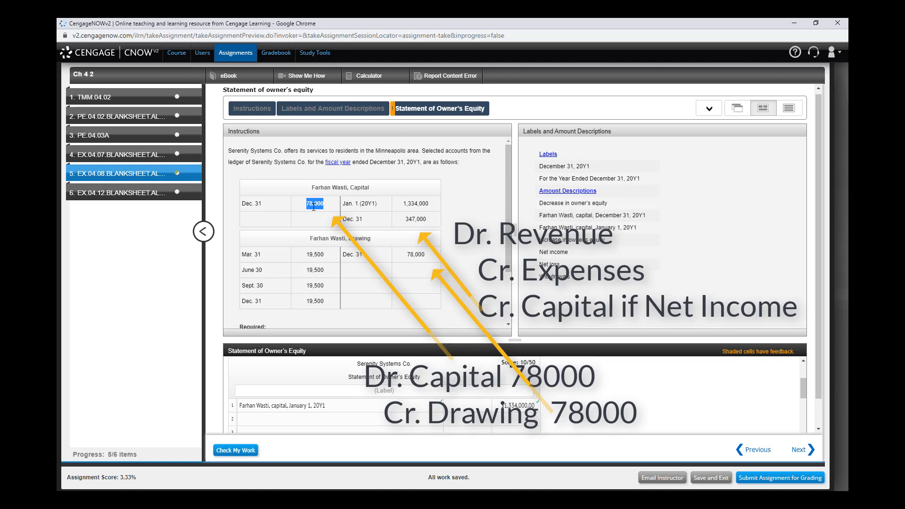
pyautogui.moveTo(248, 253)
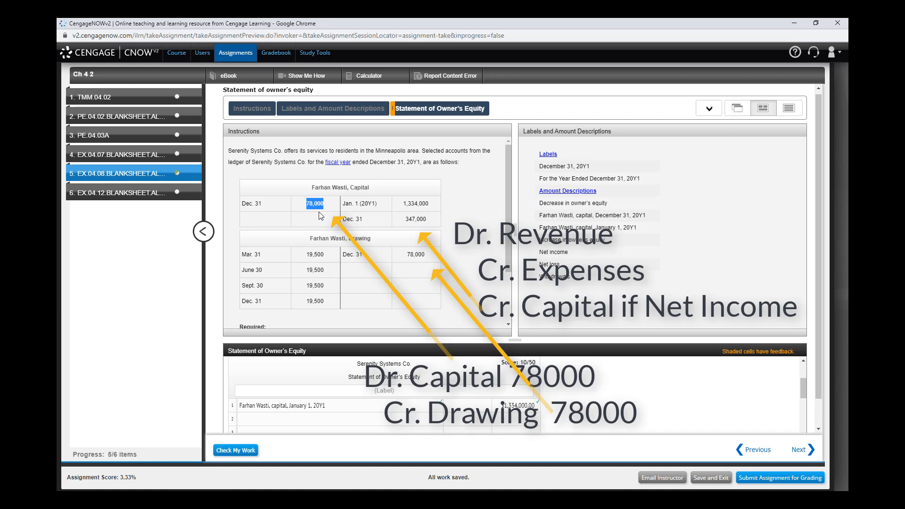
pyautogui.click(416, 220)
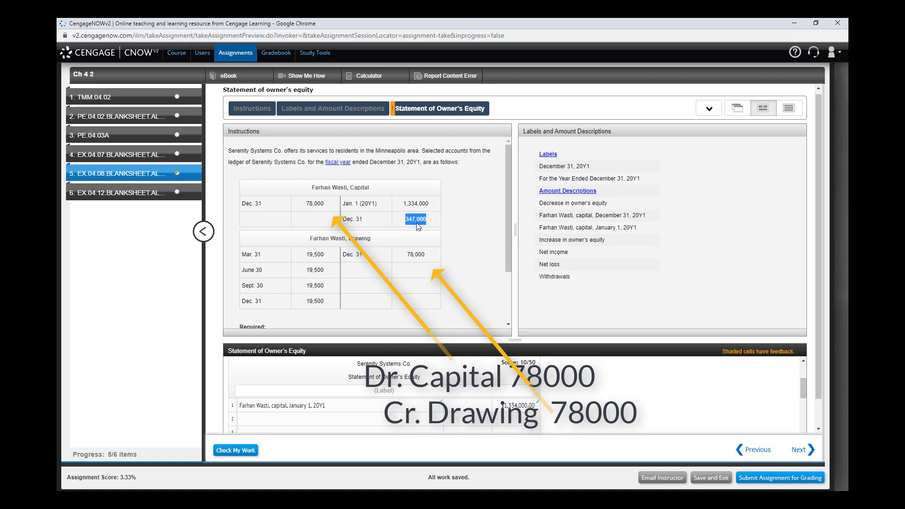
pyautogui.moveTo(468, 270)
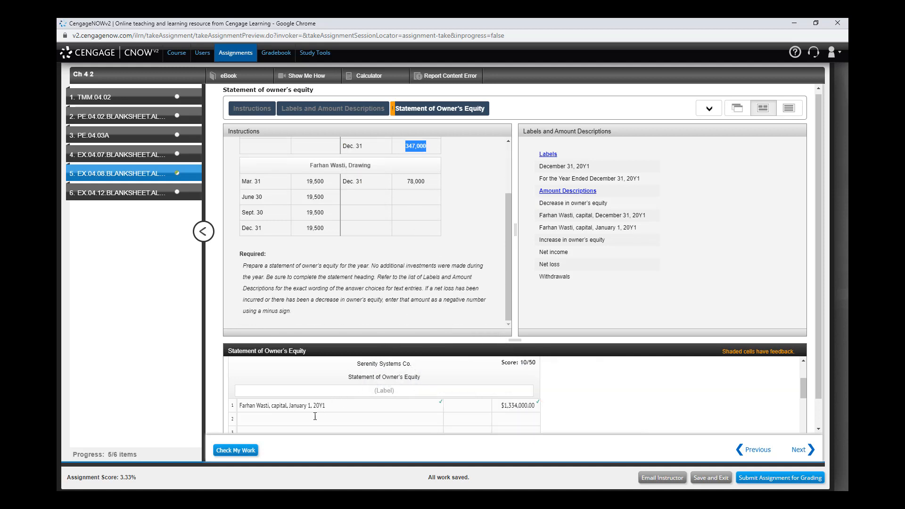
# Enter Net income of $347,000 on line 2 and have it checked correct.
pyautogui.click(339, 418)
pyautogui.write('Net income')
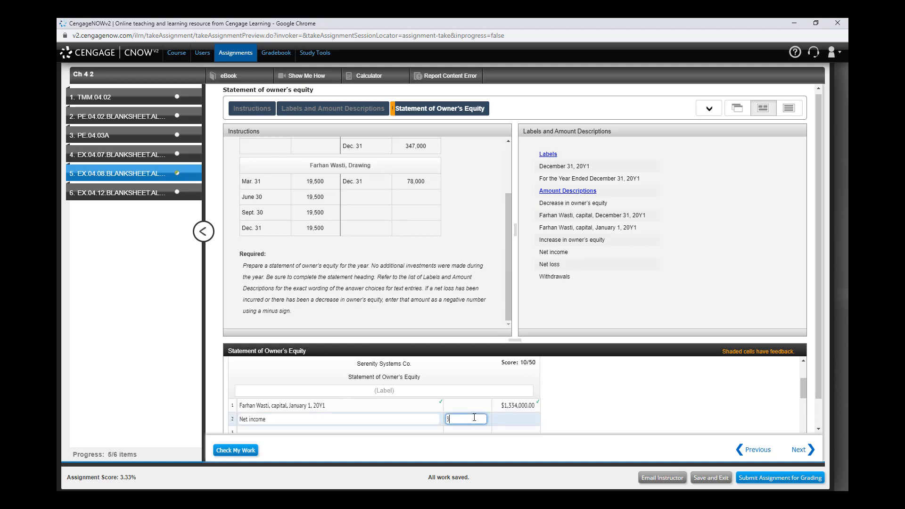
pyautogui.write('3470')
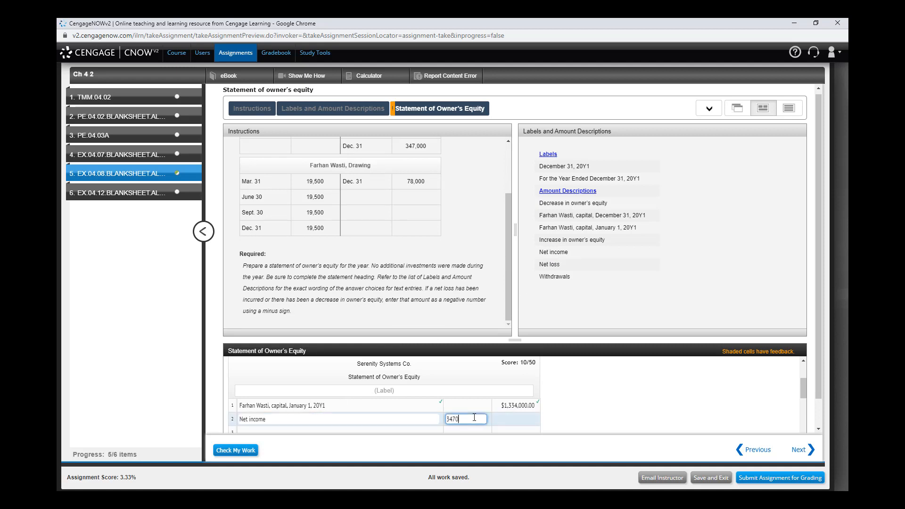
pyautogui.click(234, 449)
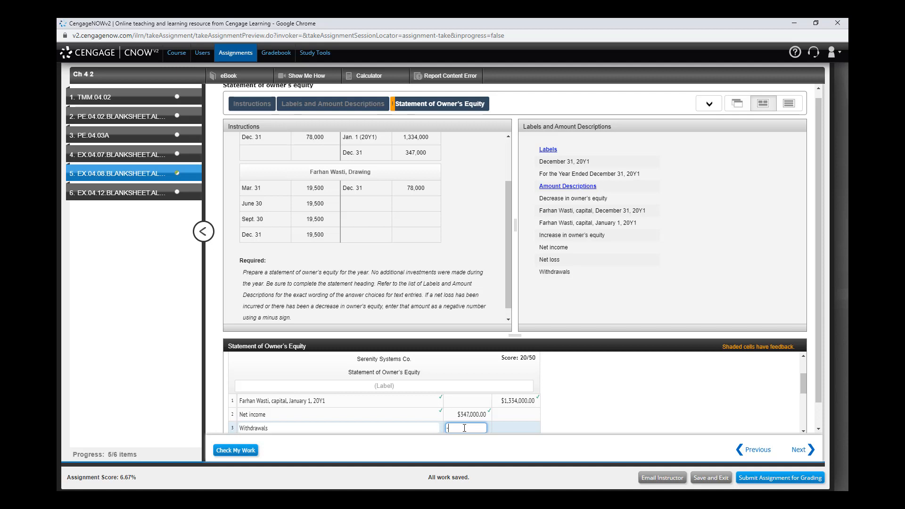
# Enter Withdrawals as (78,000.00) and begin the fourth line's label.
pyautogui.write('-780')
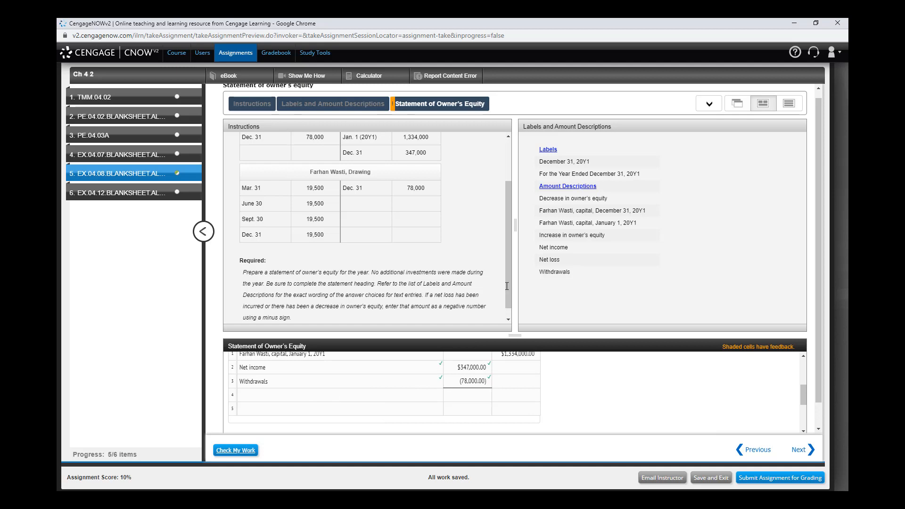
pyautogui.doubleClick(571, 235)
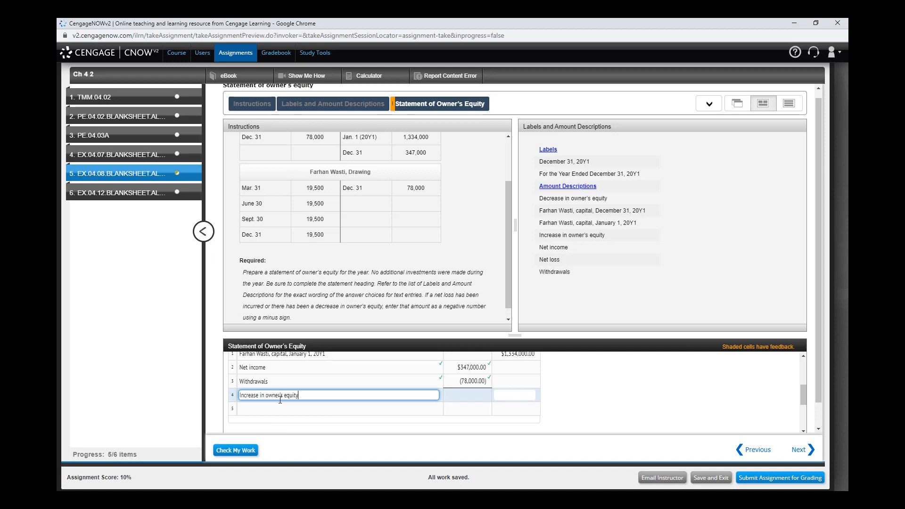
# Enter 269,000.00 as the Increase in owner's equity total.
pyautogui.click(514, 394)
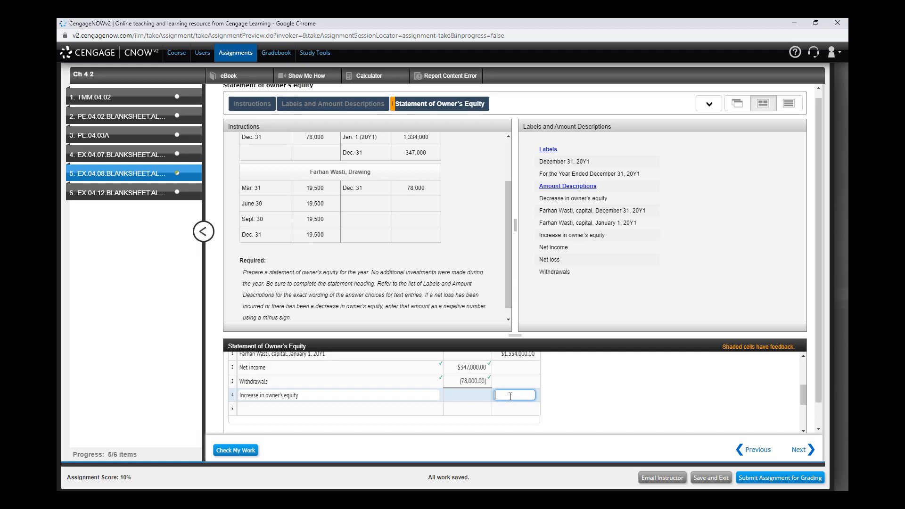
pyautogui.write('2')
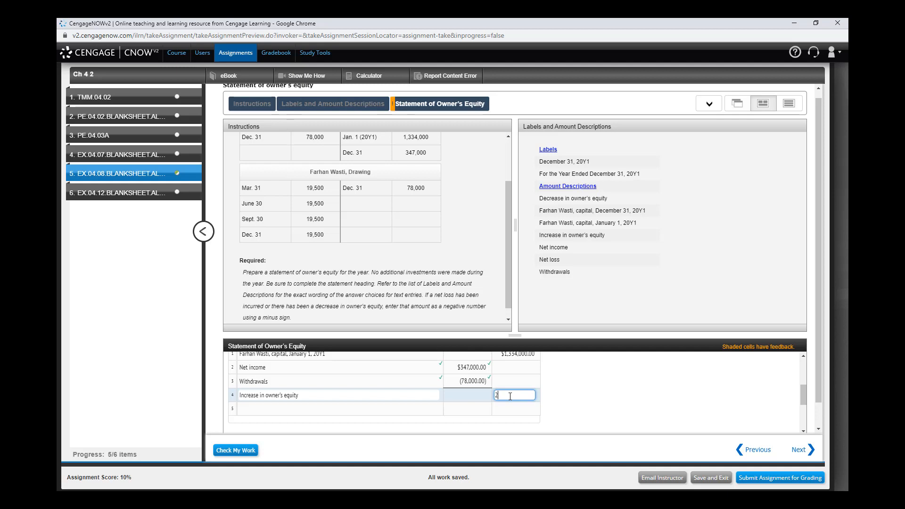
pyautogui.write('690000.00')
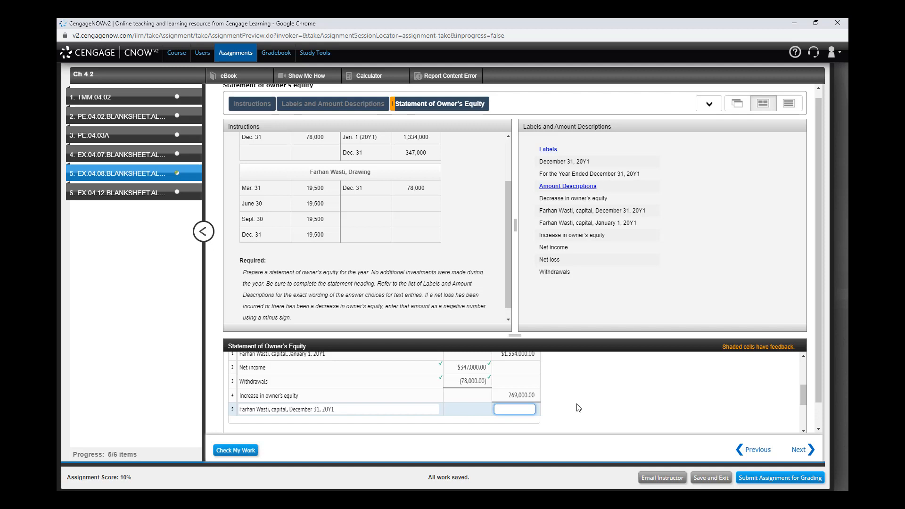
# Enter ending capital of $1,603,000.00 and check all five lines correct.
pyautogui.click(513, 408)
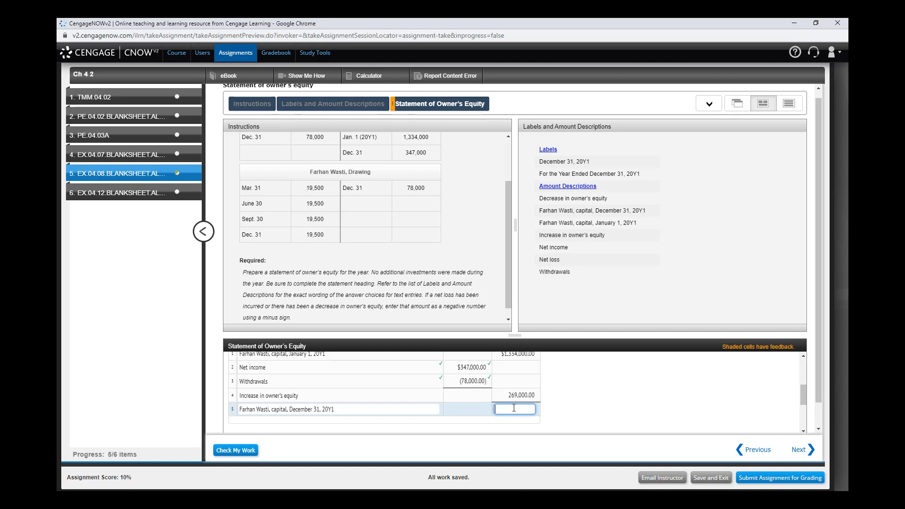
pyautogui.write('160300')
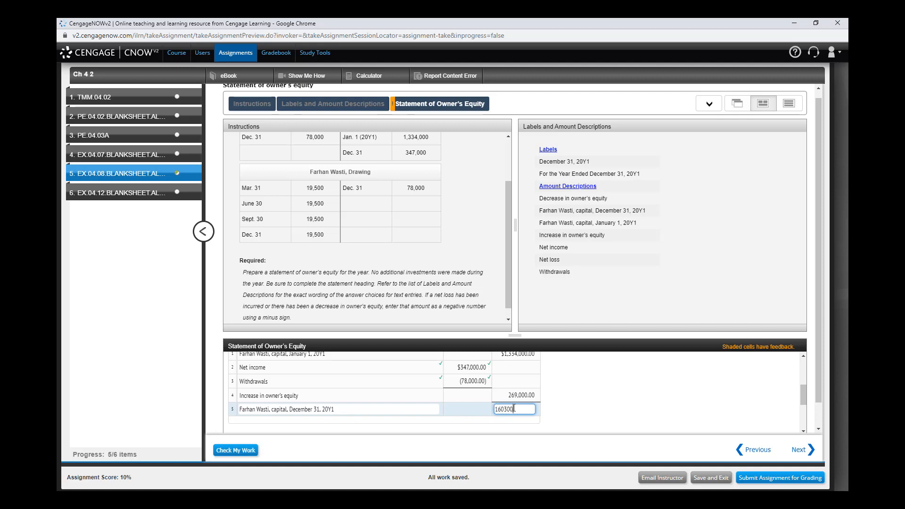
pyautogui.click(234, 449)
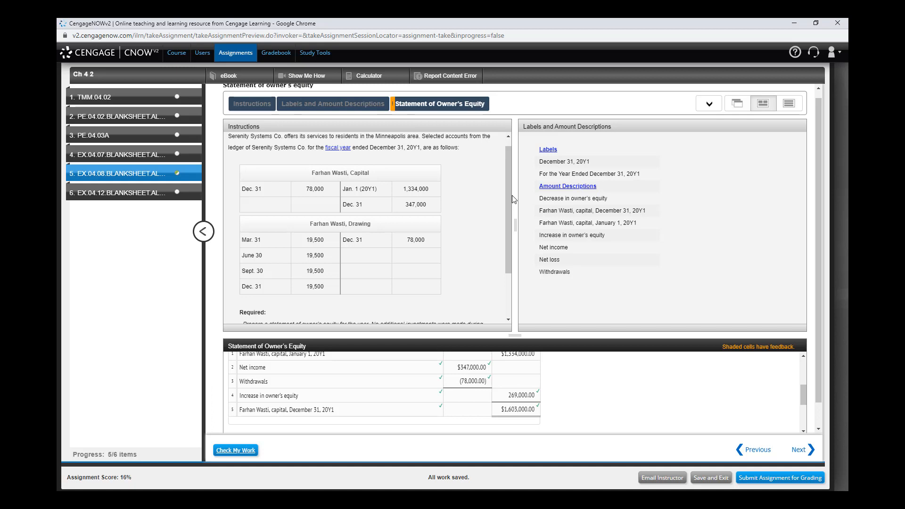
pyautogui.moveTo(361, 188)
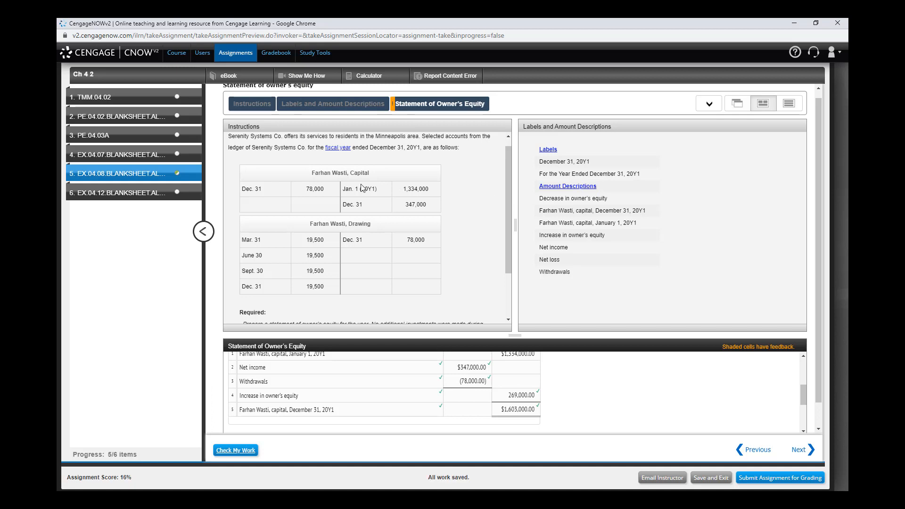
pyautogui.moveTo(386, 203)
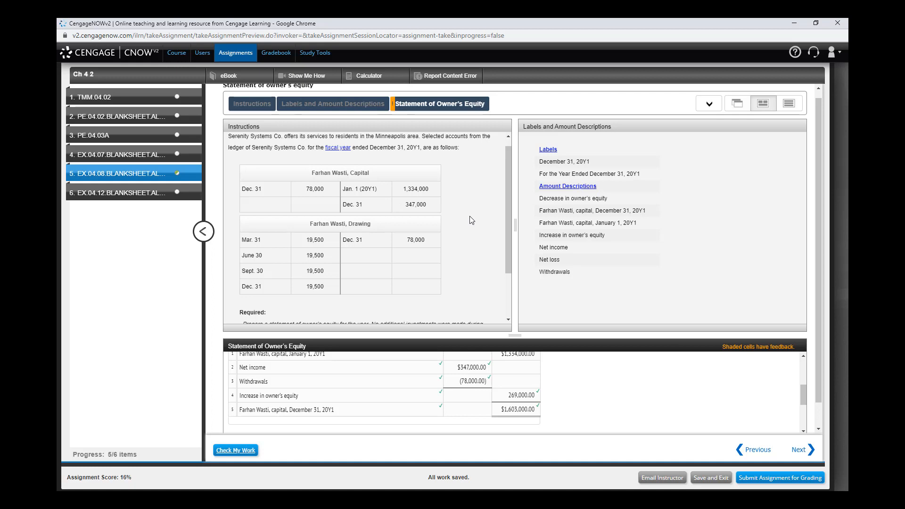
pyautogui.moveTo(424, 206)
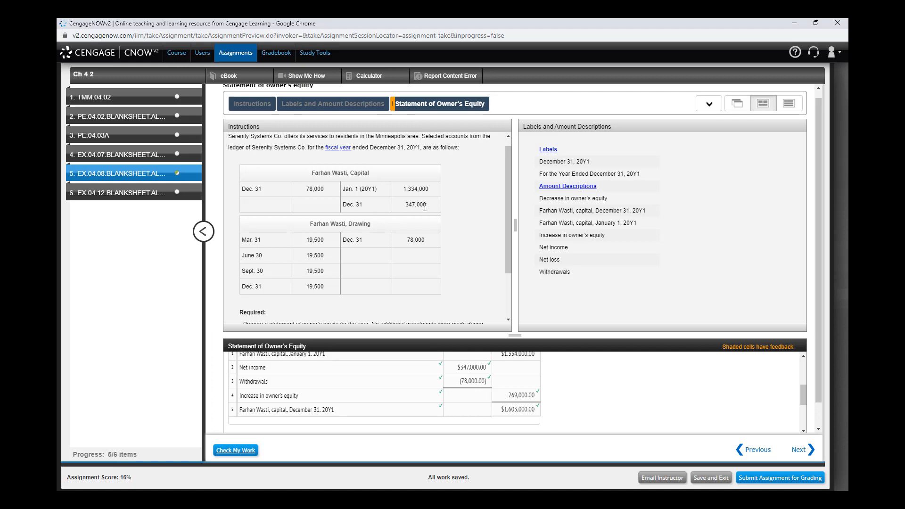
pyautogui.moveTo(414, 214)
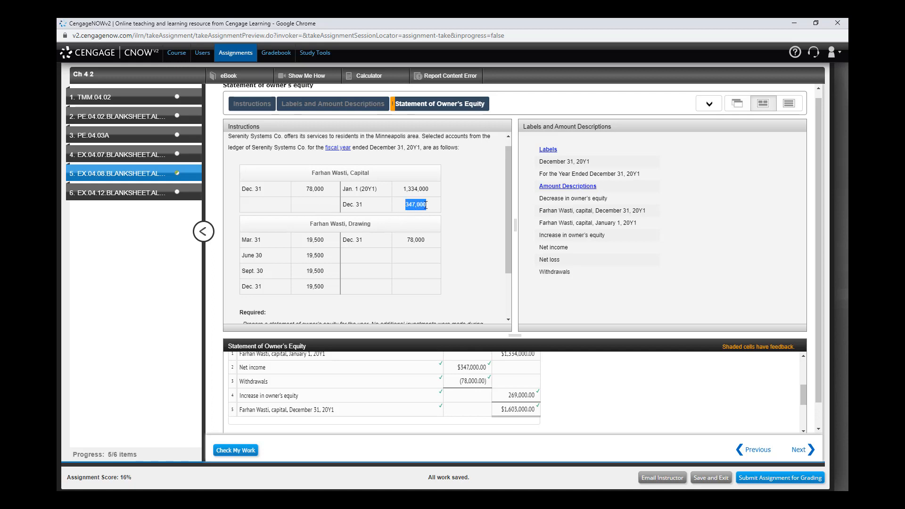
pyautogui.moveTo(427, 209)
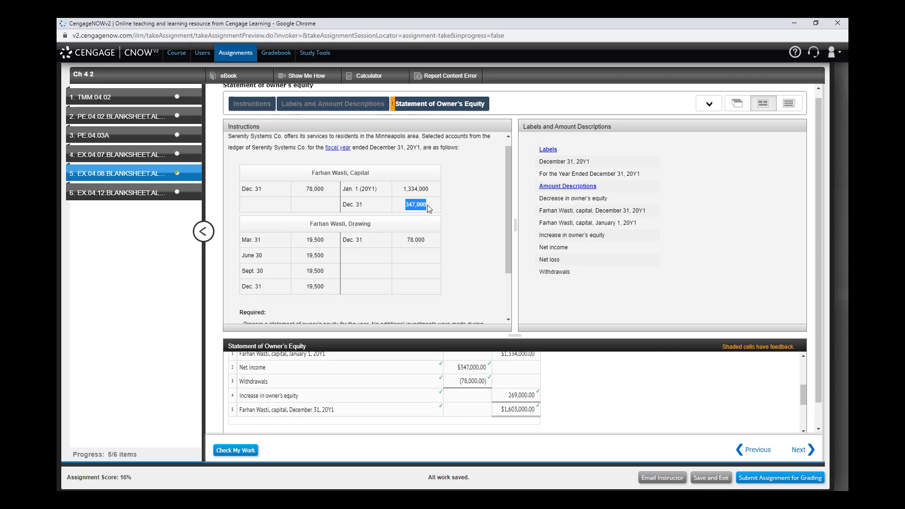
pyautogui.moveTo(313, 198)
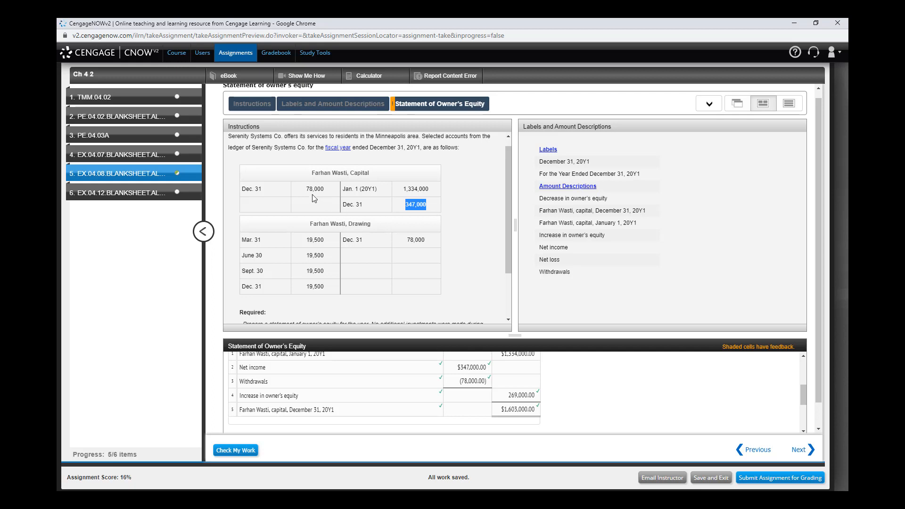
pyautogui.click(315, 189)
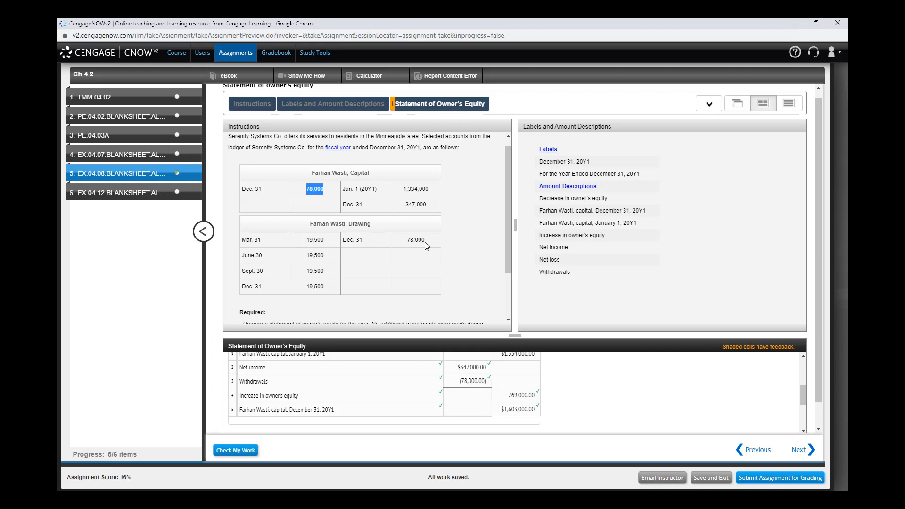
pyautogui.moveTo(401, 195)
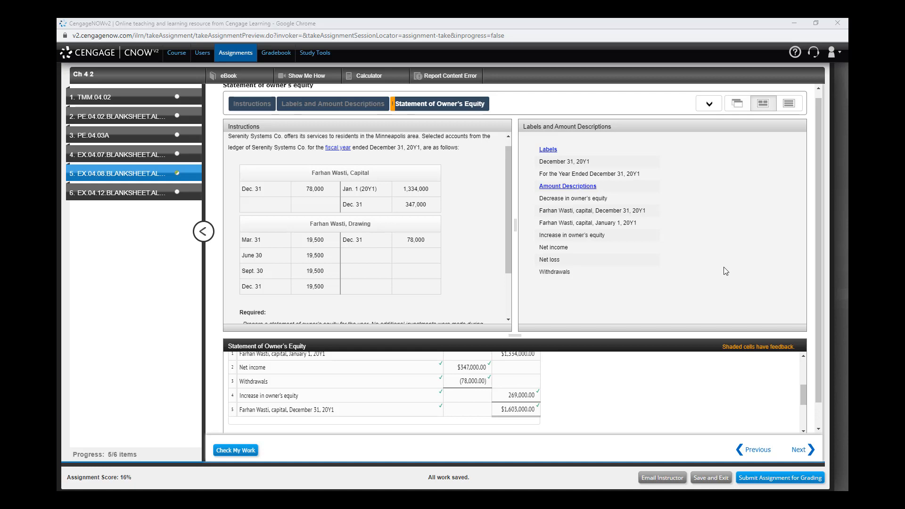
pyautogui.moveTo(701, 233)
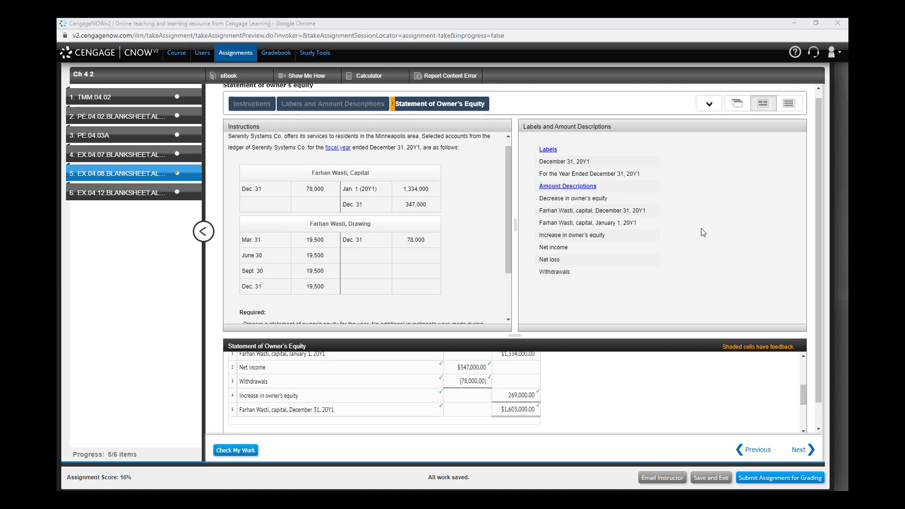
pyautogui.moveTo(542, 291)
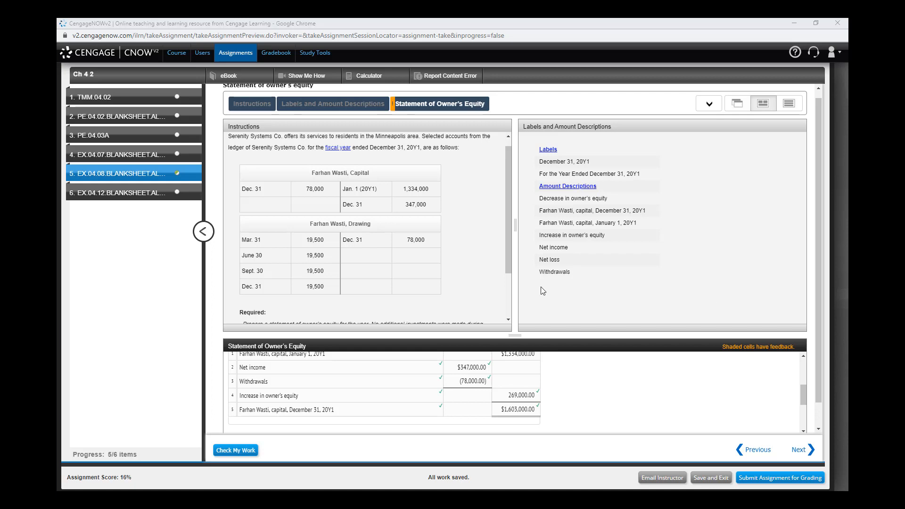
pyautogui.moveTo(324, 189)
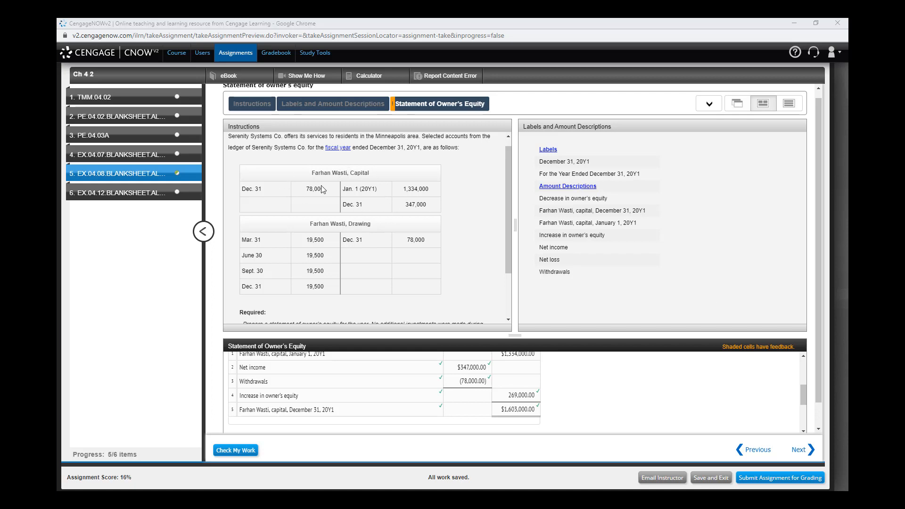
pyautogui.moveTo(402, 184)
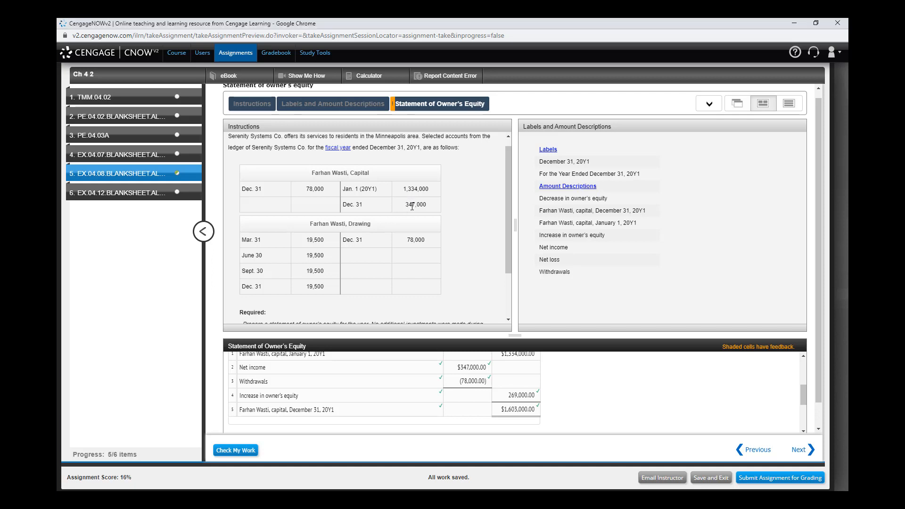
pyautogui.doubleClick(414, 204)
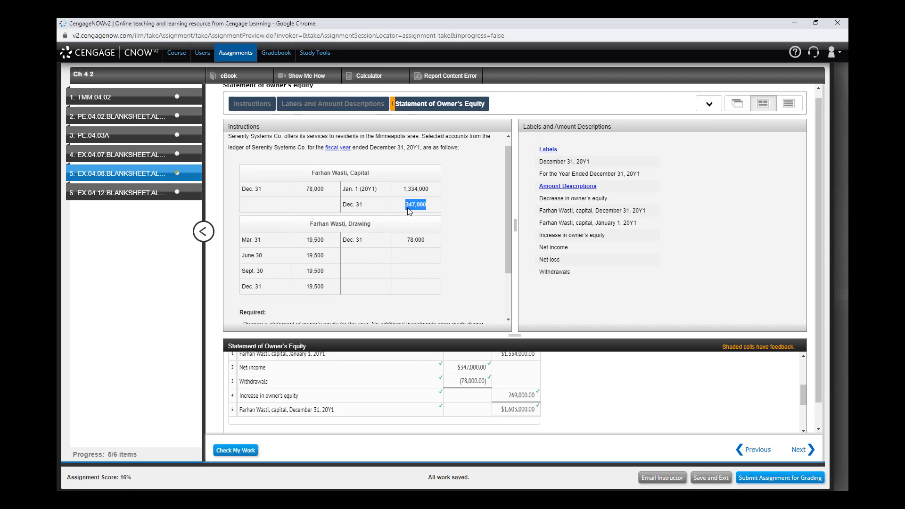
pyautogui.click(315, 189)
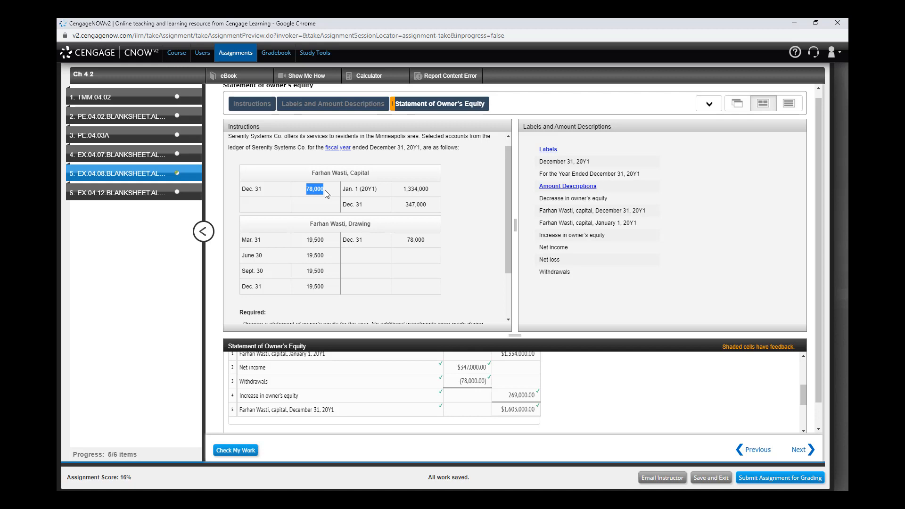
pyautogui.click(414, 204)
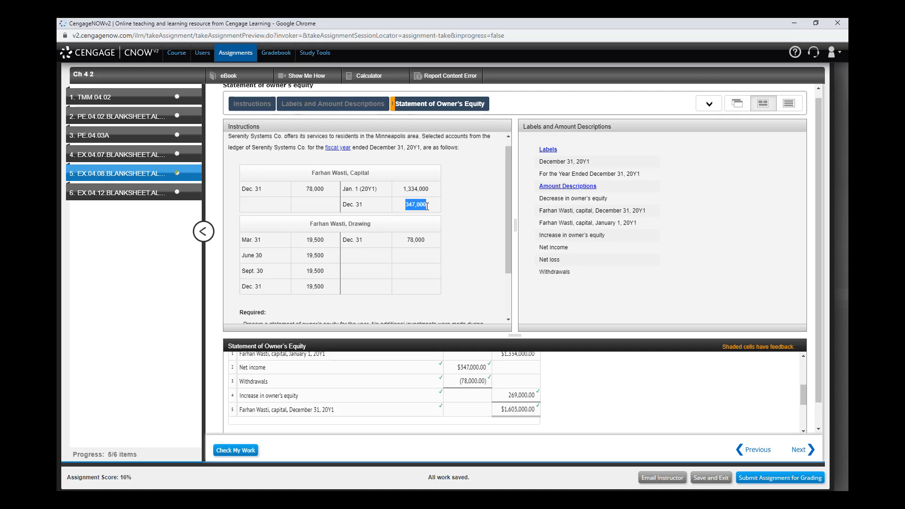
pyautogui.moveTo(428, 209)
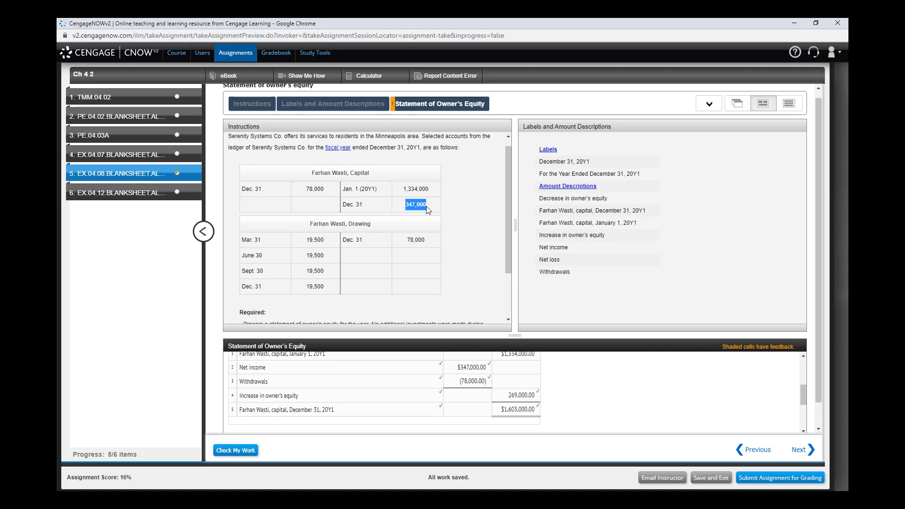